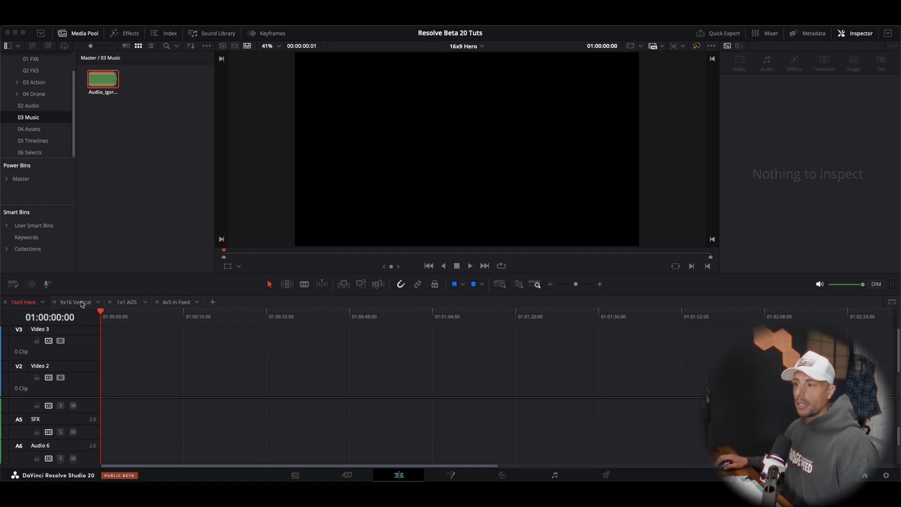
- Switch to the 9x16 Vertical timeline containing the music clip on A2
{"action": "left_click", "coordinate": [76, 302]}
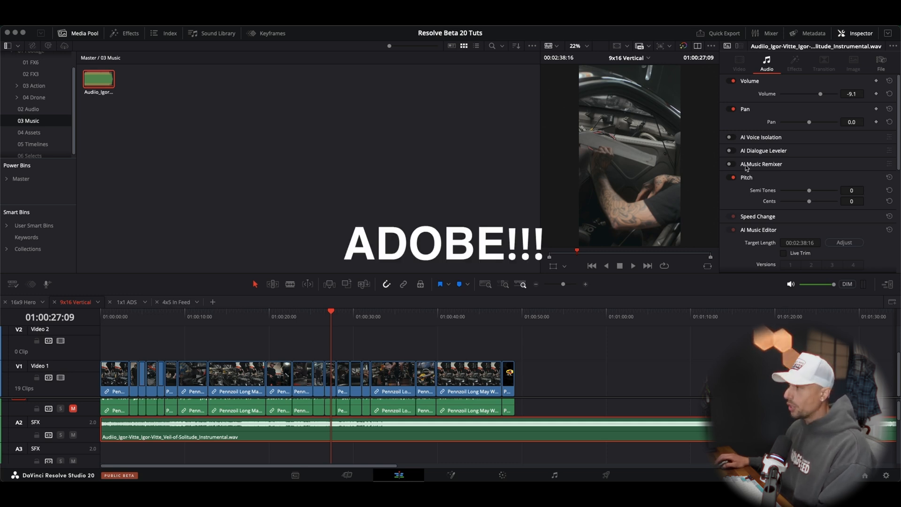
- Run Adjust in the AI Music Editor to generate music versions 1–4
{"action": "scroll", "scroll_direction": "down", "scroll_amount": 3}
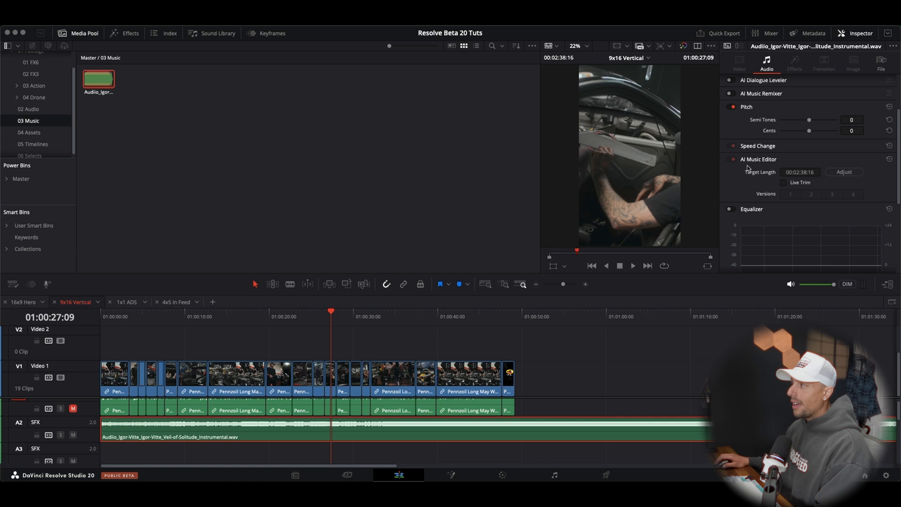
{"action": "mouse_move", "coordinate": [532, 441]}
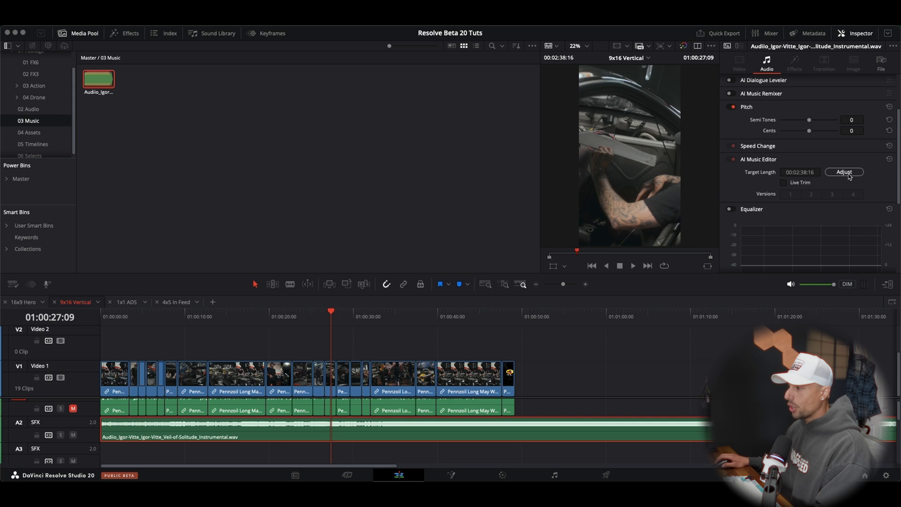
{"action": "mouse_move", "coordinate": [770, 325]}
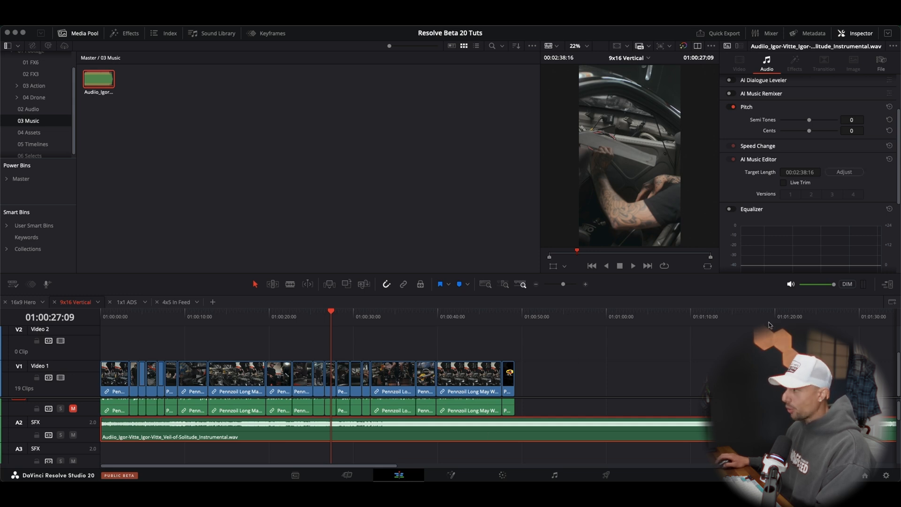
{"action": "left_click", "coordinate": [844, 172]}
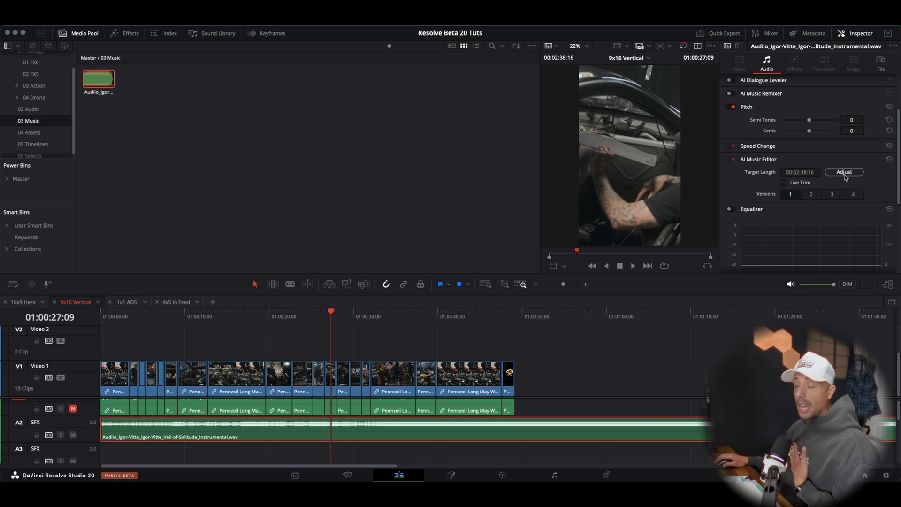
{"action": "mouse_move", "coordinate": [770, 191]}
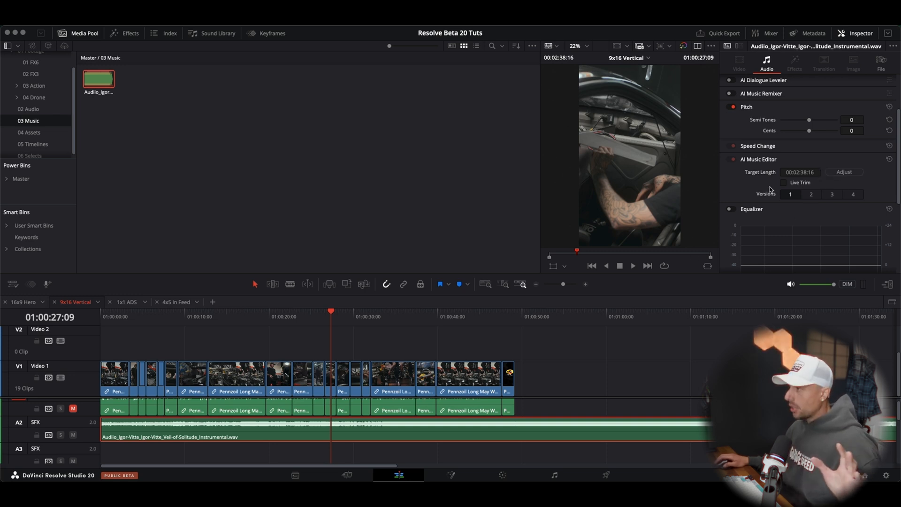
- Shorten the music clip to 00:00:52:04 and enable Live Trim in the AI Music Editor
{"action": "left_click", "coordinate": [784, 182]}
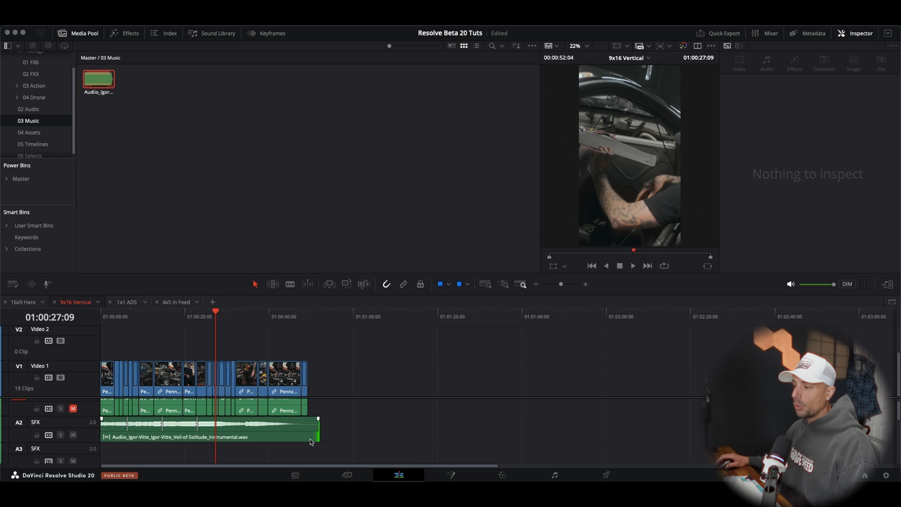
{"action": "left_click", "coordinate": [207, 428]}
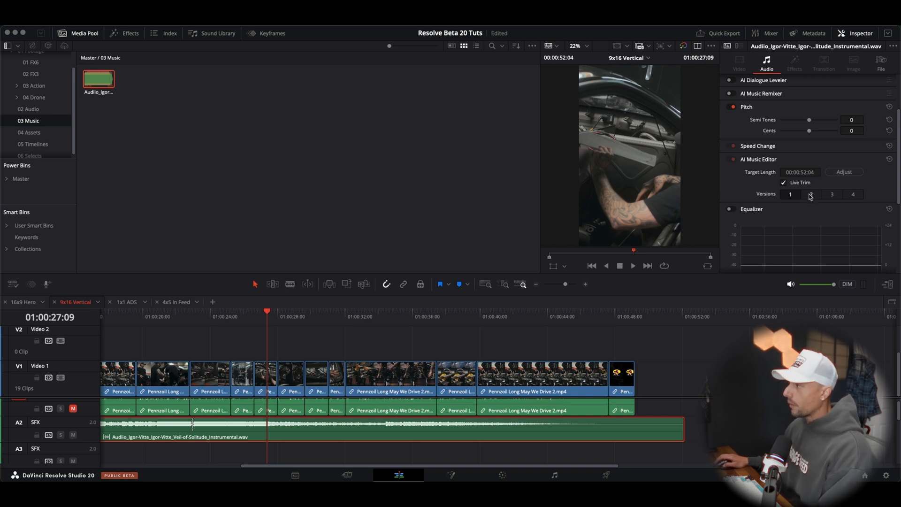
- Pick another generated version and drag the music clip's end out to about 01:02:16
{"action": "left_click", "coordinate": [853, 195]}
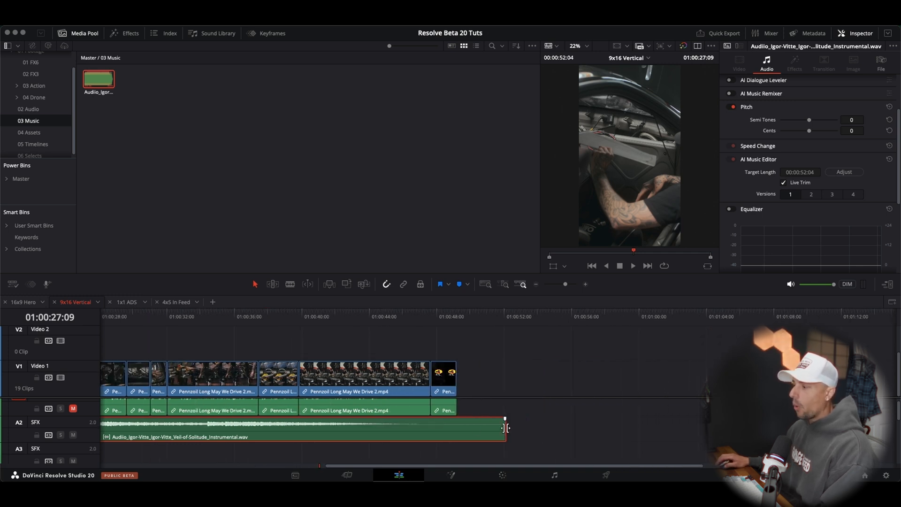
{"action": "left_click_drag", "start_coordinate": [505, 428], "coordinate": [685, 429]}
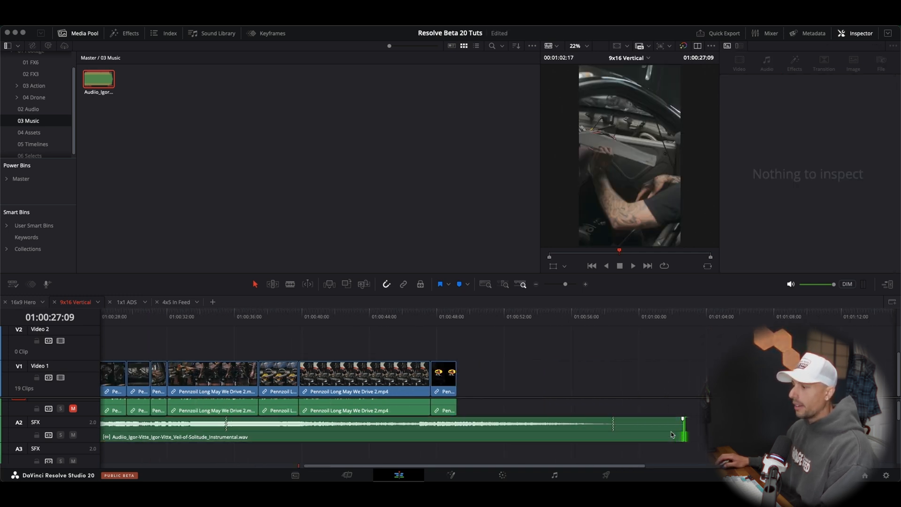
{"action": "left_click_drag", "start_coordinate": [683, 434], "coordinate": [684, 431]}
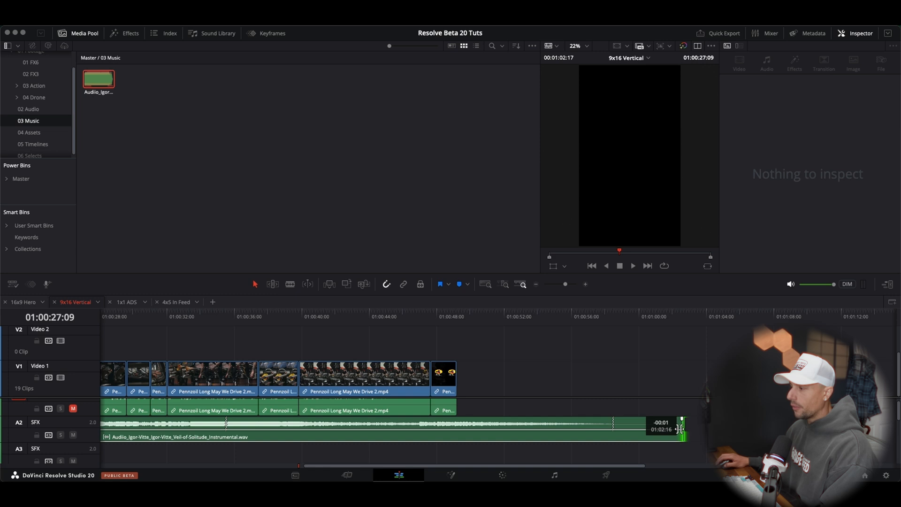